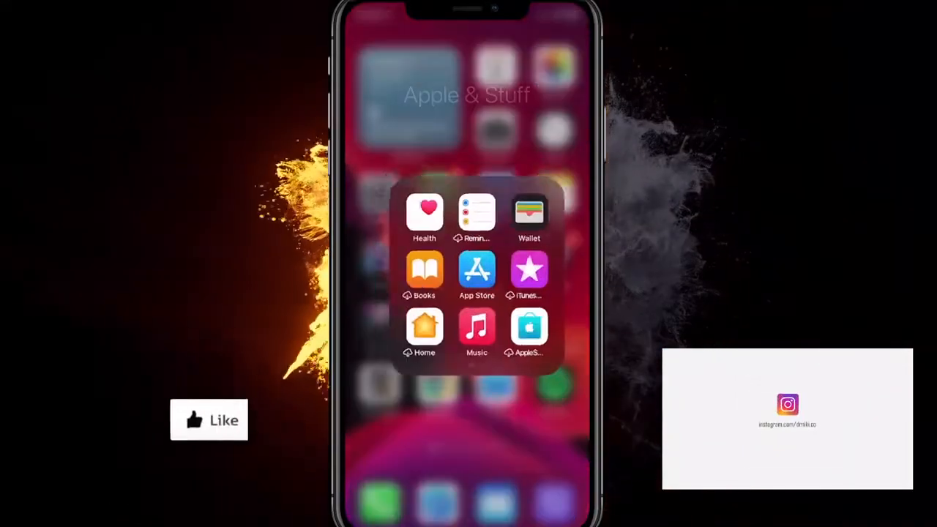
- Search the App Store for 'imovie' and launch iMovie, landing in the existing My Movie project
left_click(477, 271)
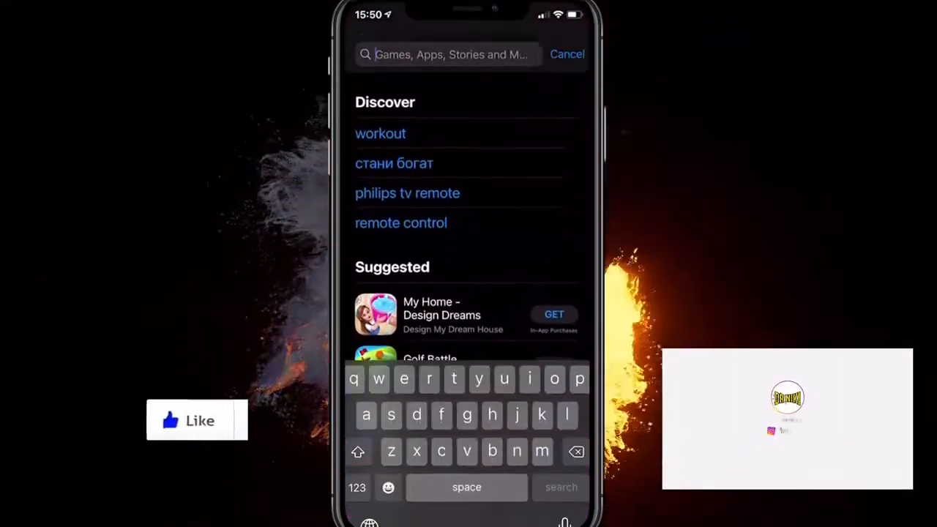
type("imovi")
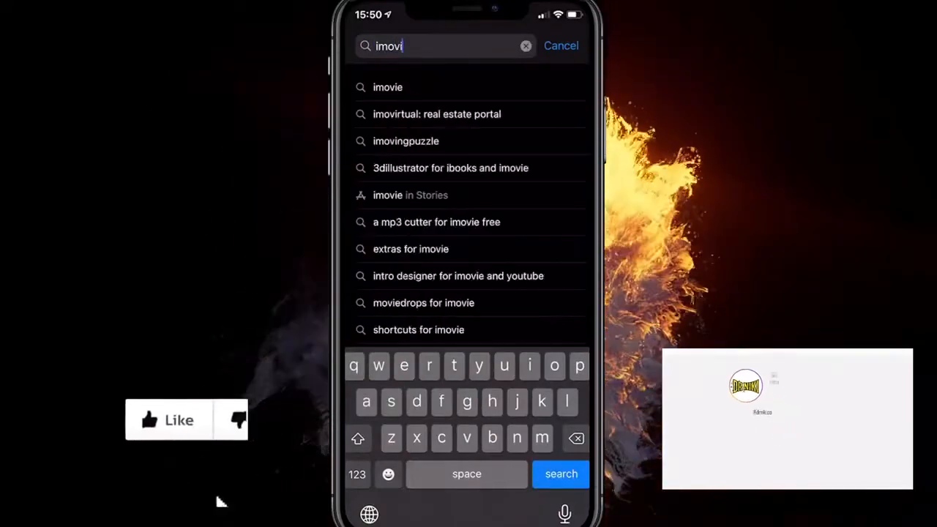
left_click(561, 474)
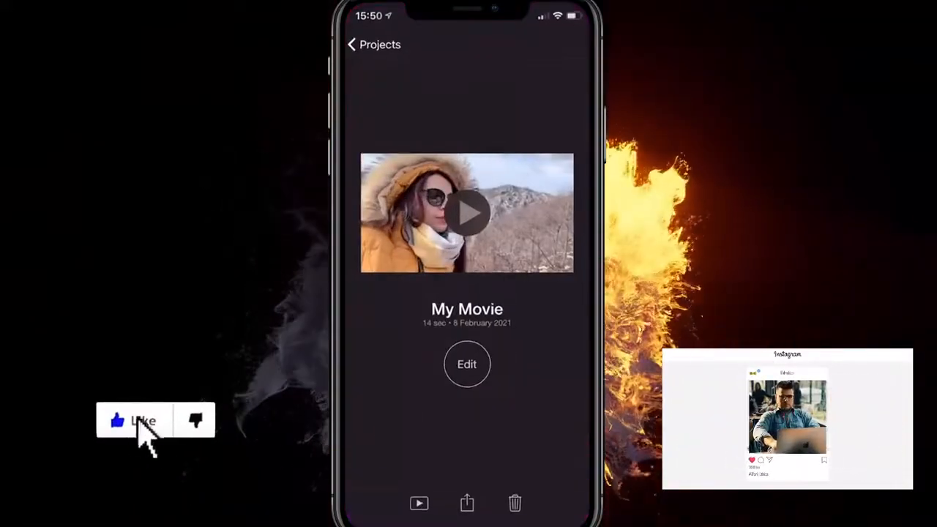
- From the Projects list, start a new Movie project, My Movie 1, from two selected clips
left_click(351, 43)
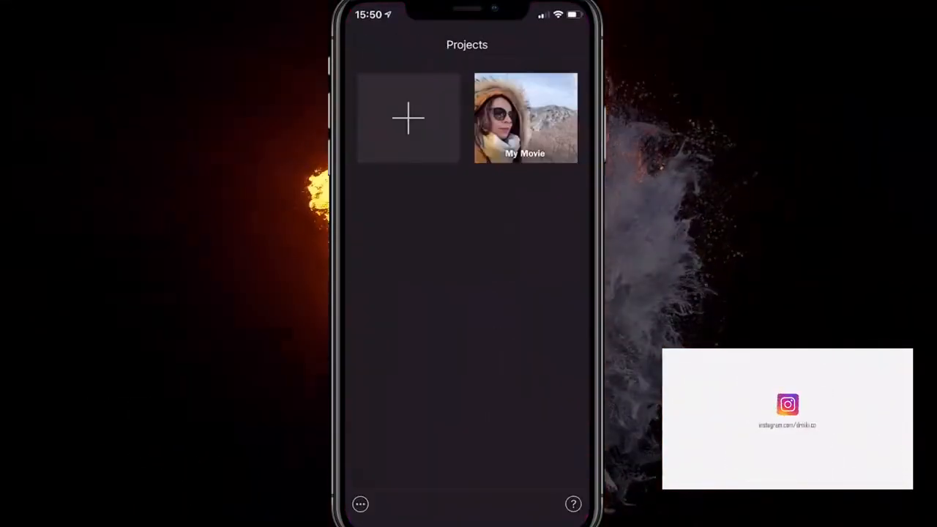
left_click(407, 117)
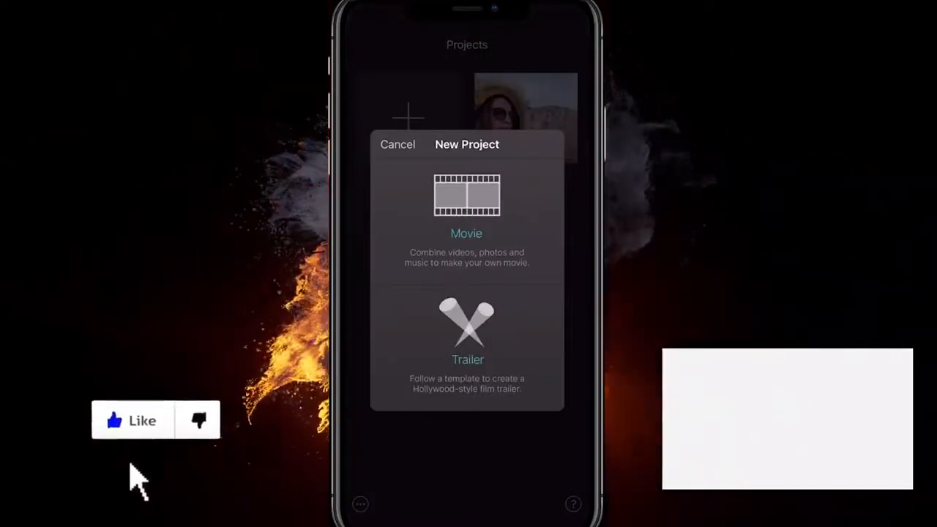
left_click(466, 212)
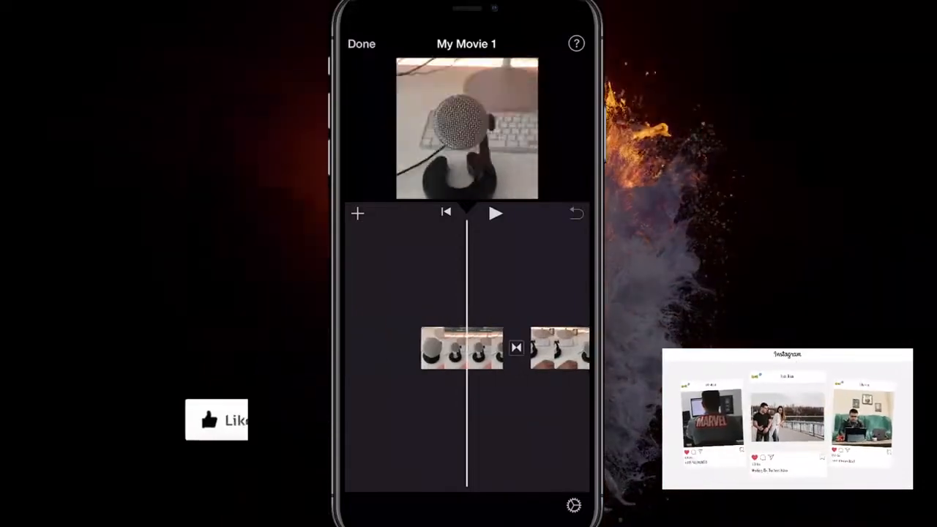
- Mark My Movie 1 done and bring up its share sheet to save the 7-second video
left_click(483, 348)
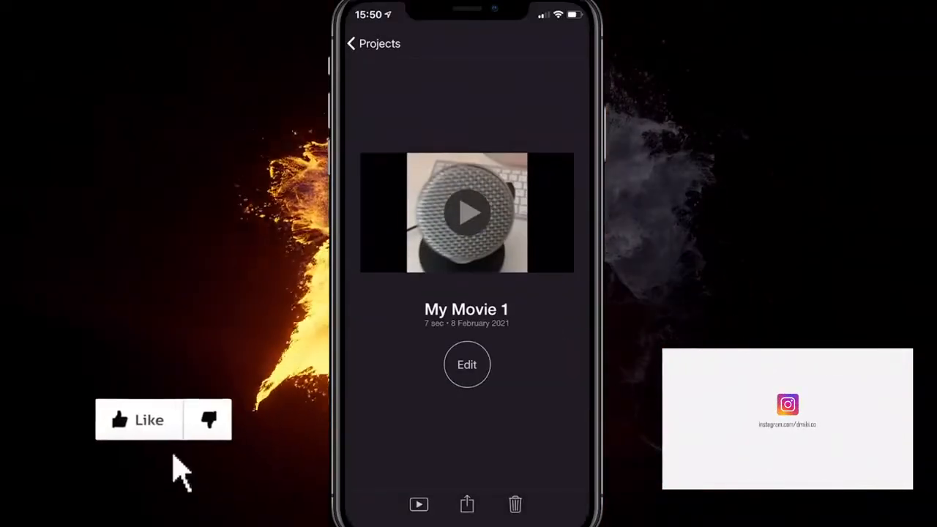
left_click(465, 503)
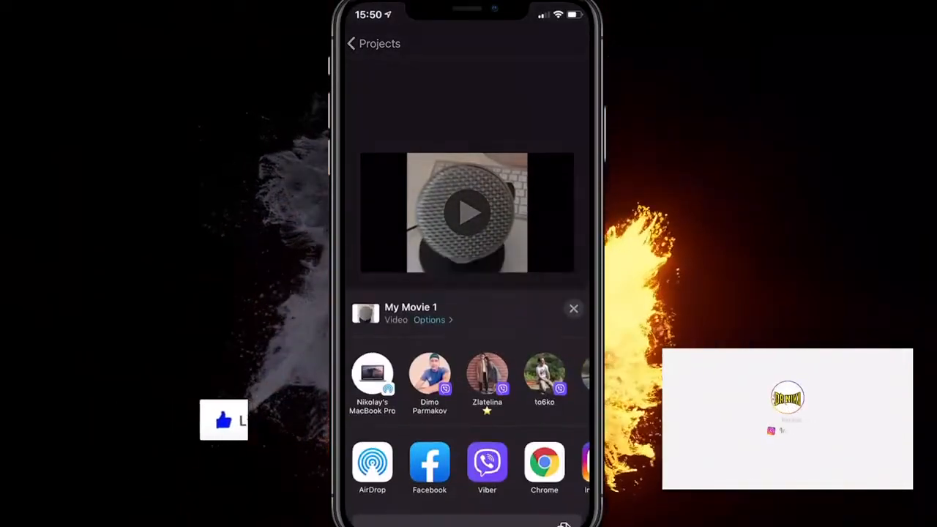